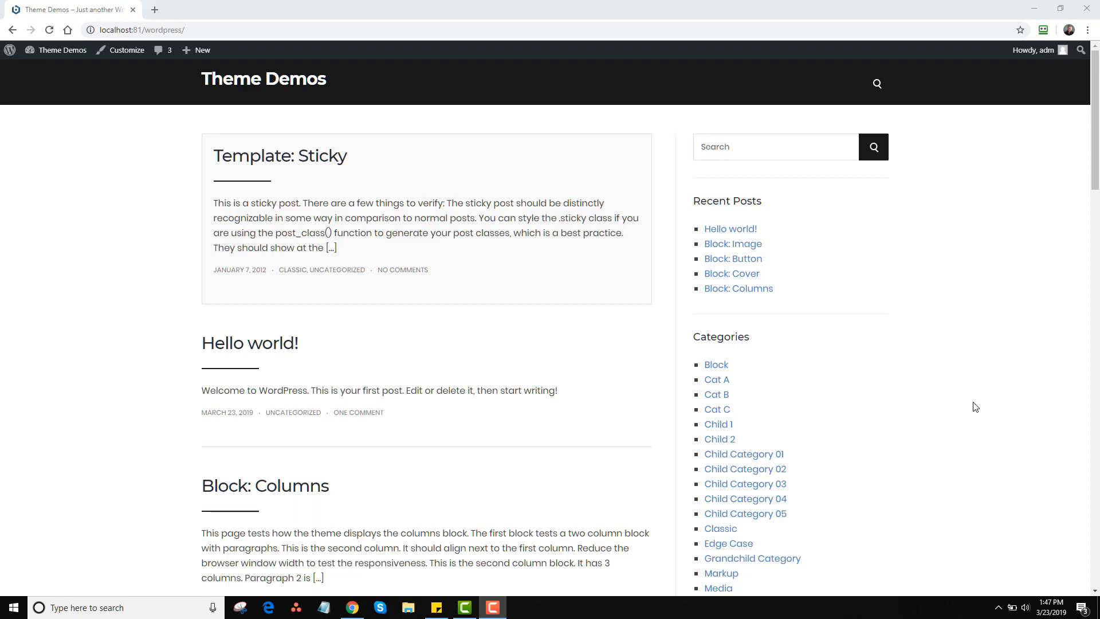
mouse_move(768, 309)
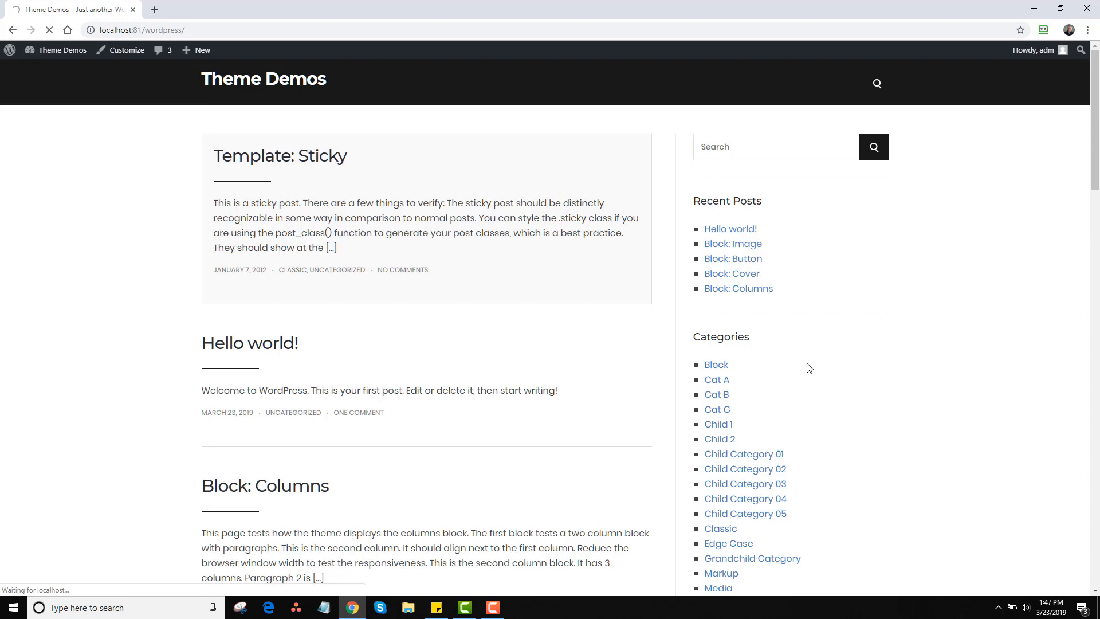
- Go to the Block category archive from the sidebar's Categories list
left_click(715, 364)
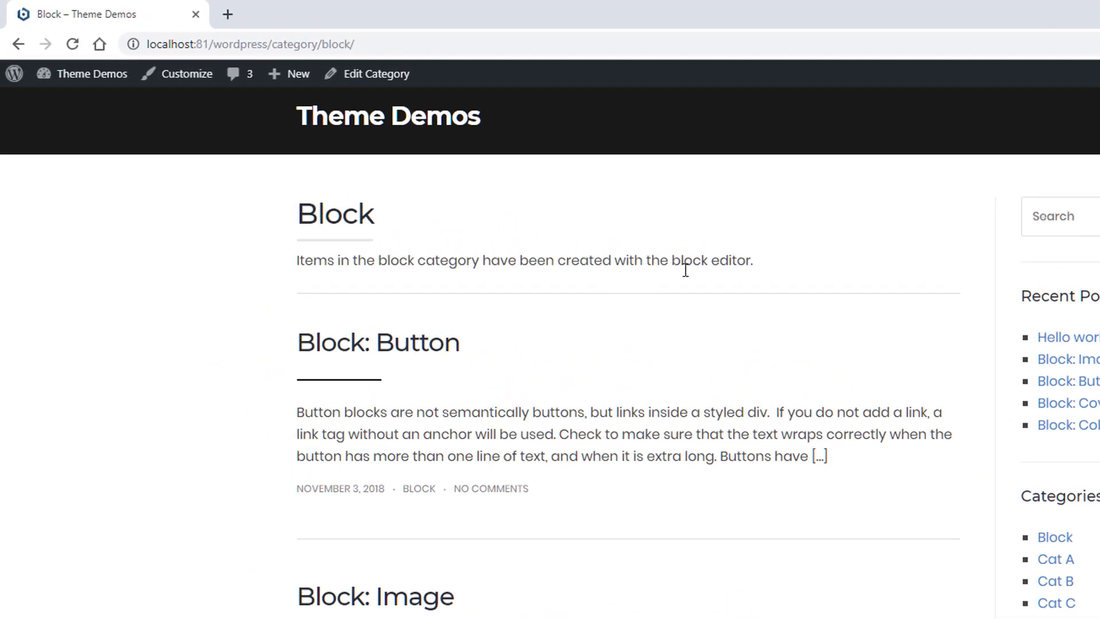
mouse_move(376, 77)
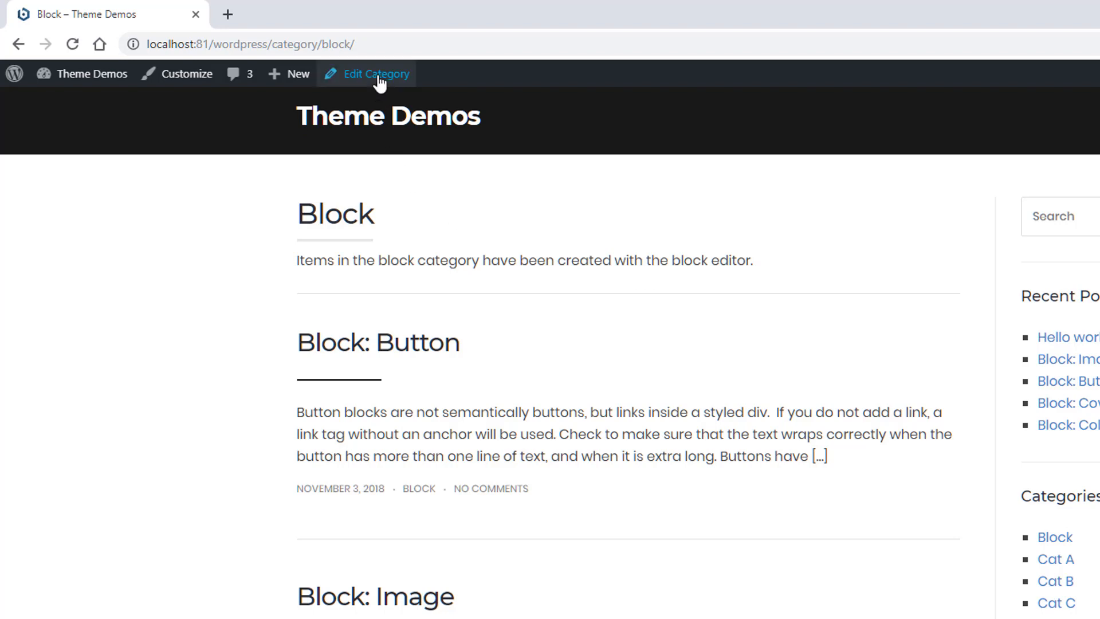
- Reach the Block category's admin edit screen and select its existing description text
left_click(374, 74)
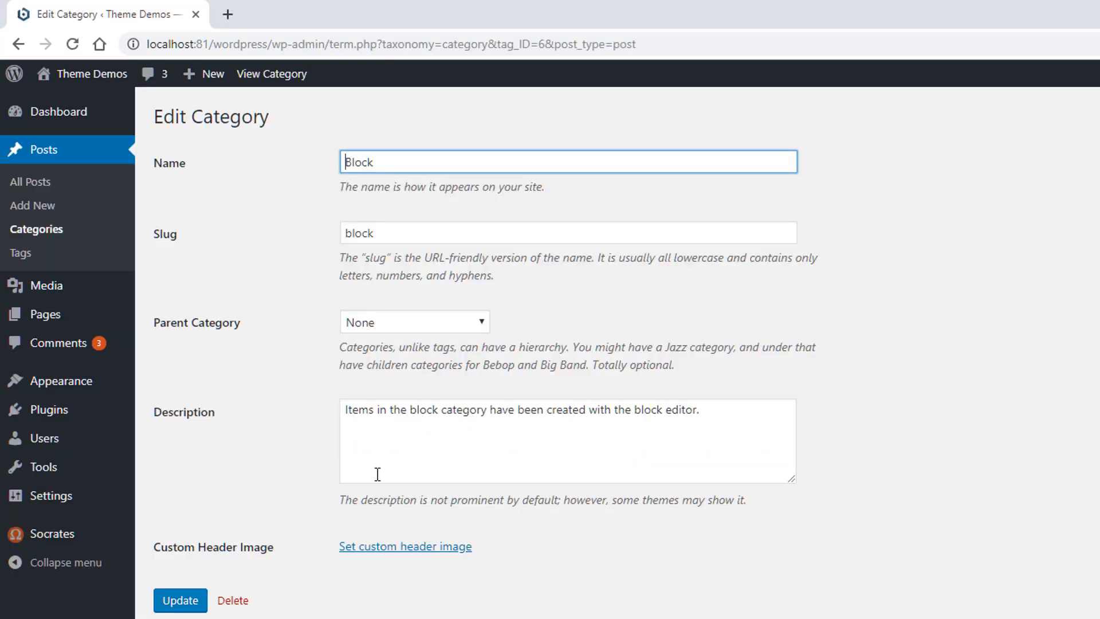
triple_click(520, 409)
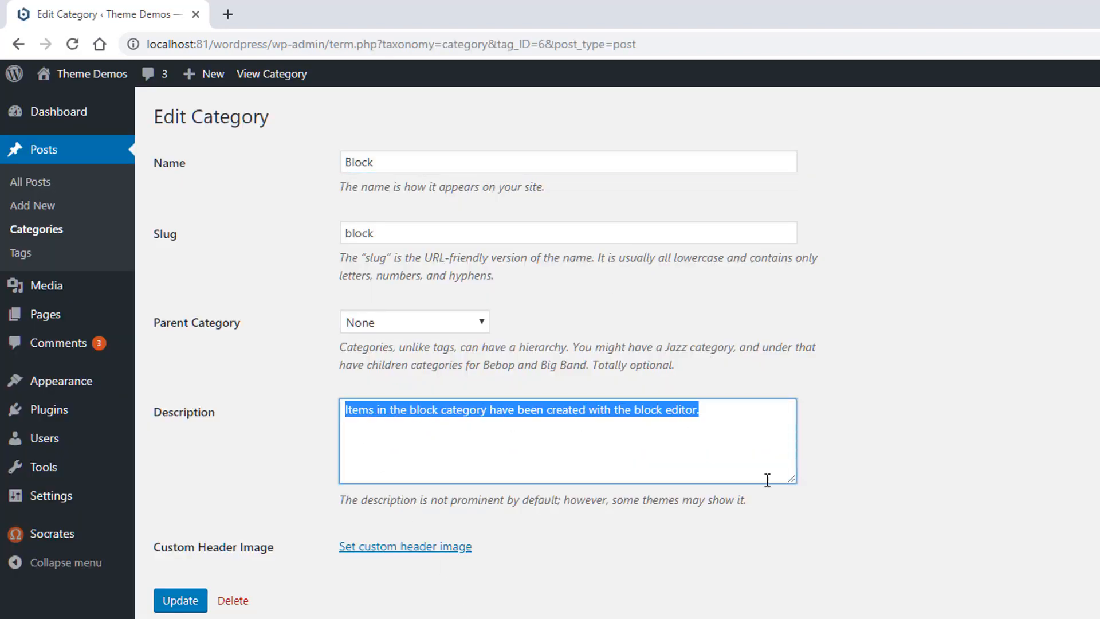
left_click(426, 409)
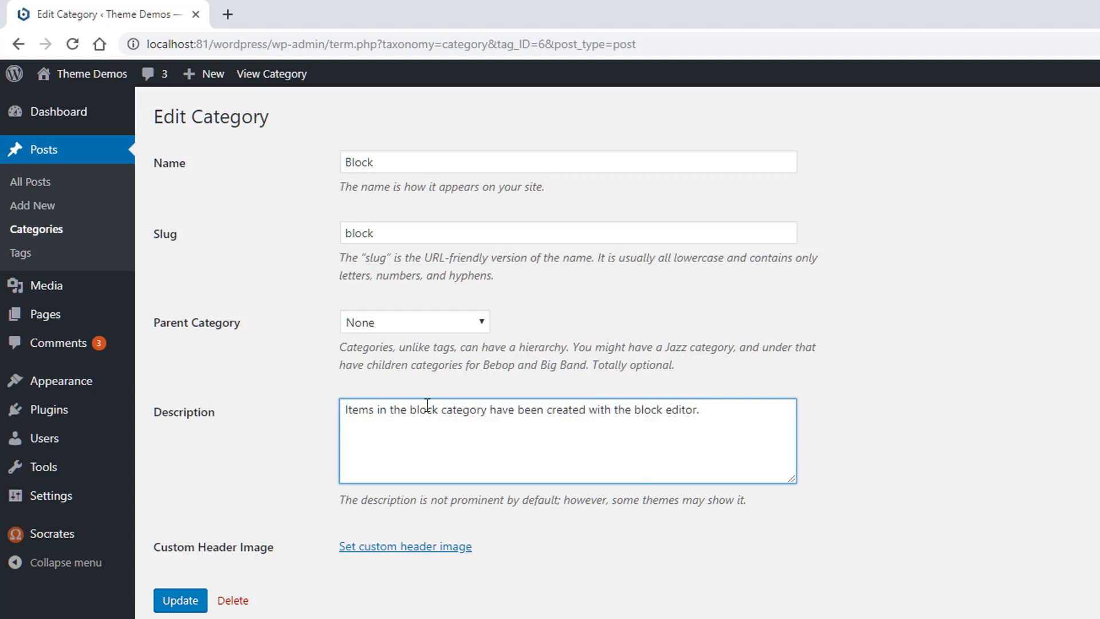
mouse_move(448, 417)
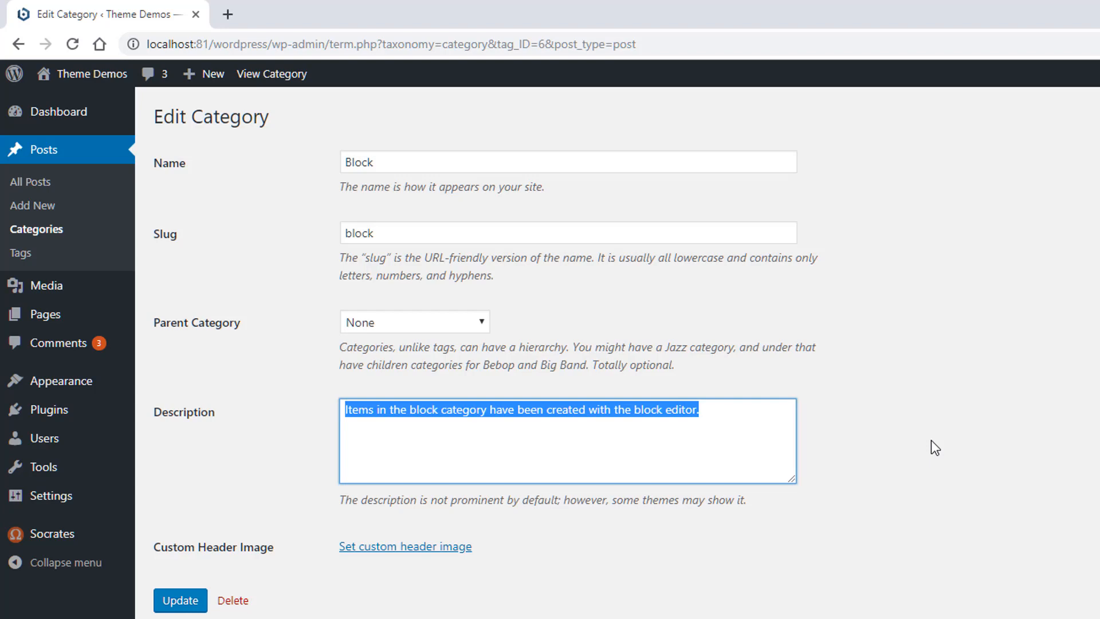
- Replace the description with 'These are posts related to keyword1 and keyword2... enjoy them.' and update the category
type("These are posts that are relat")
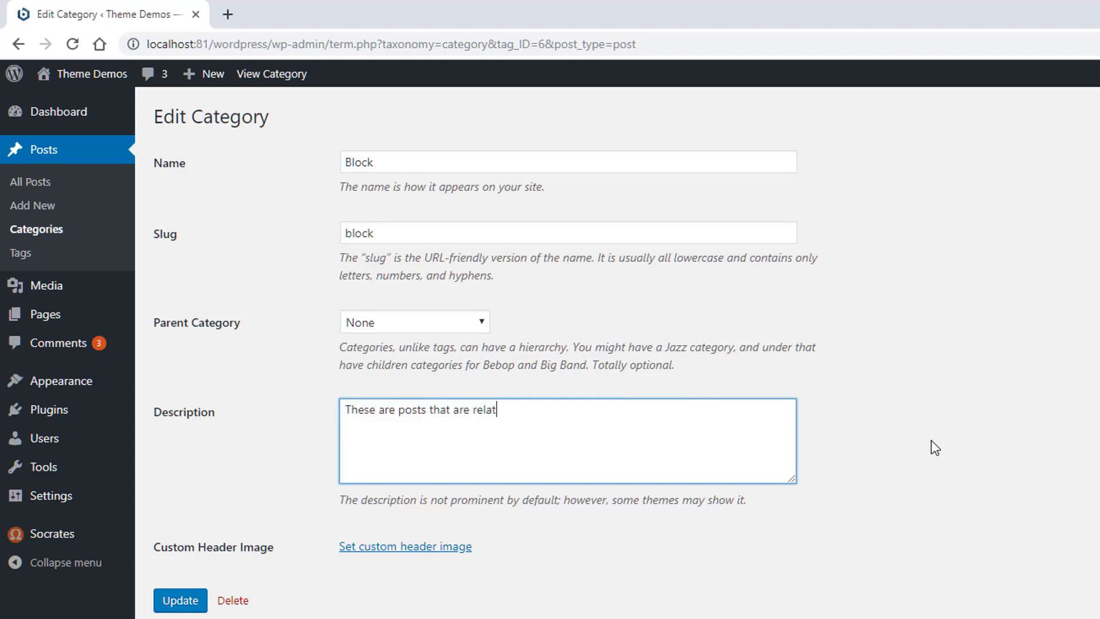
type("ed to keyword")
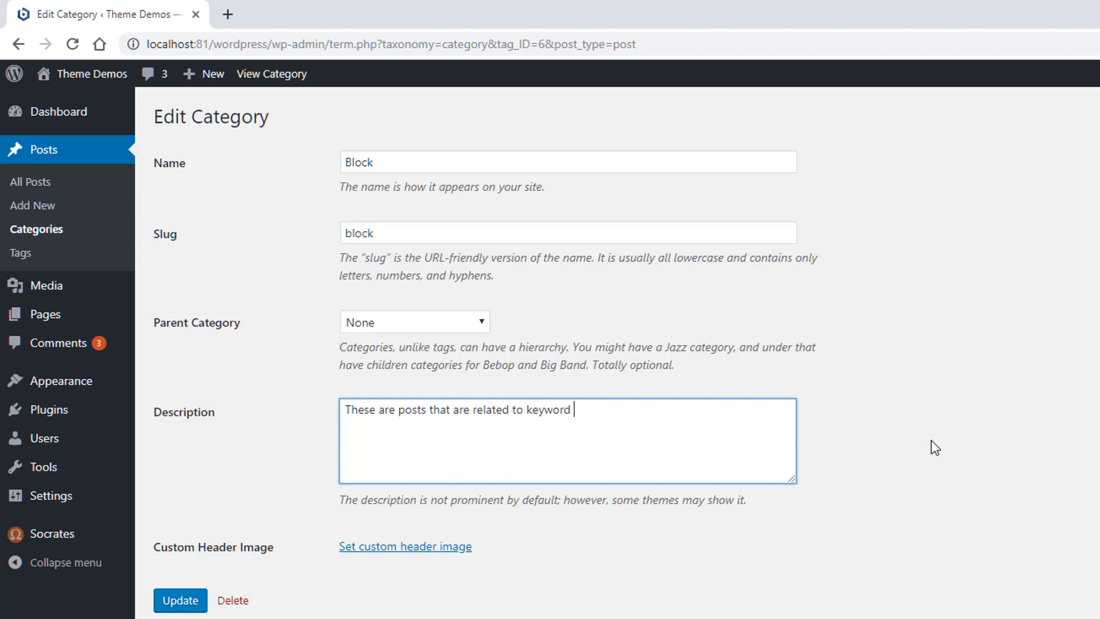
type("1 and keyword2 and you will en")
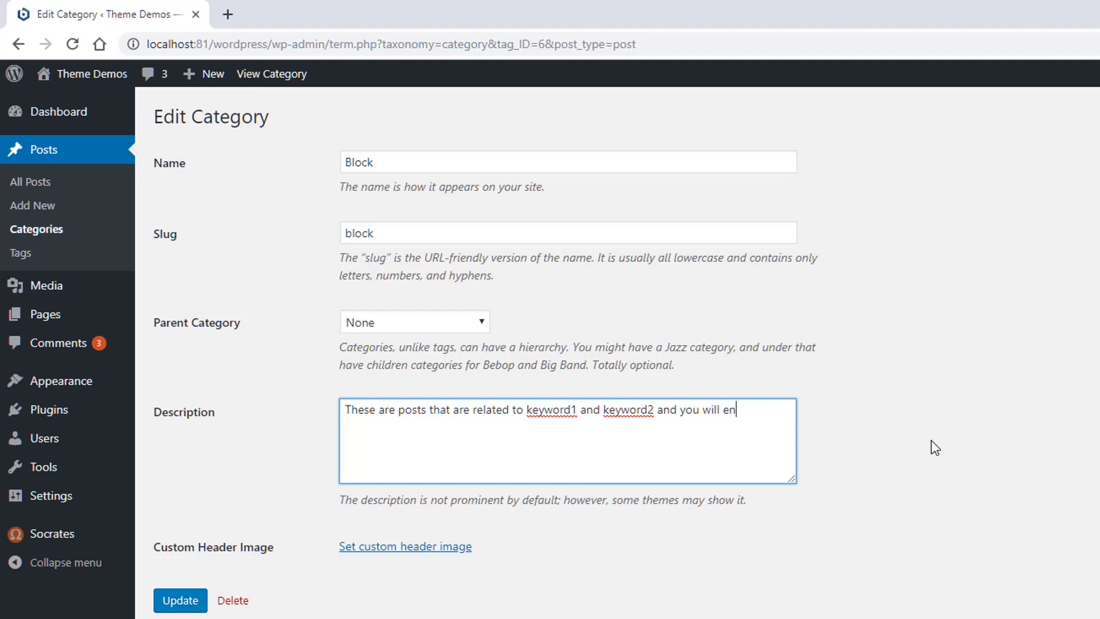
type("joy")
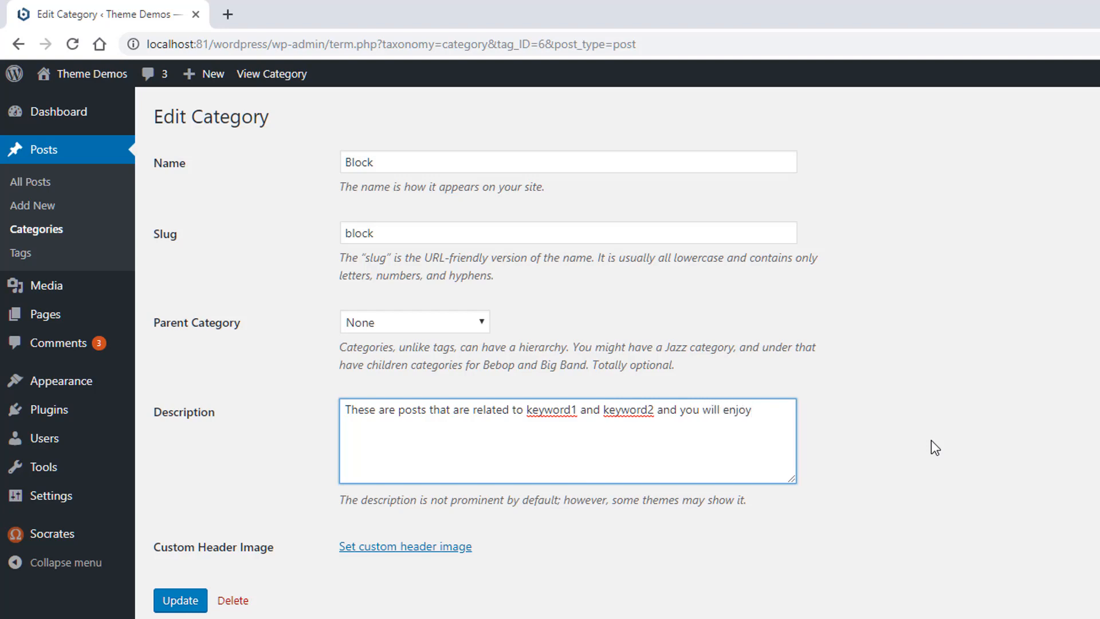
type("them.")
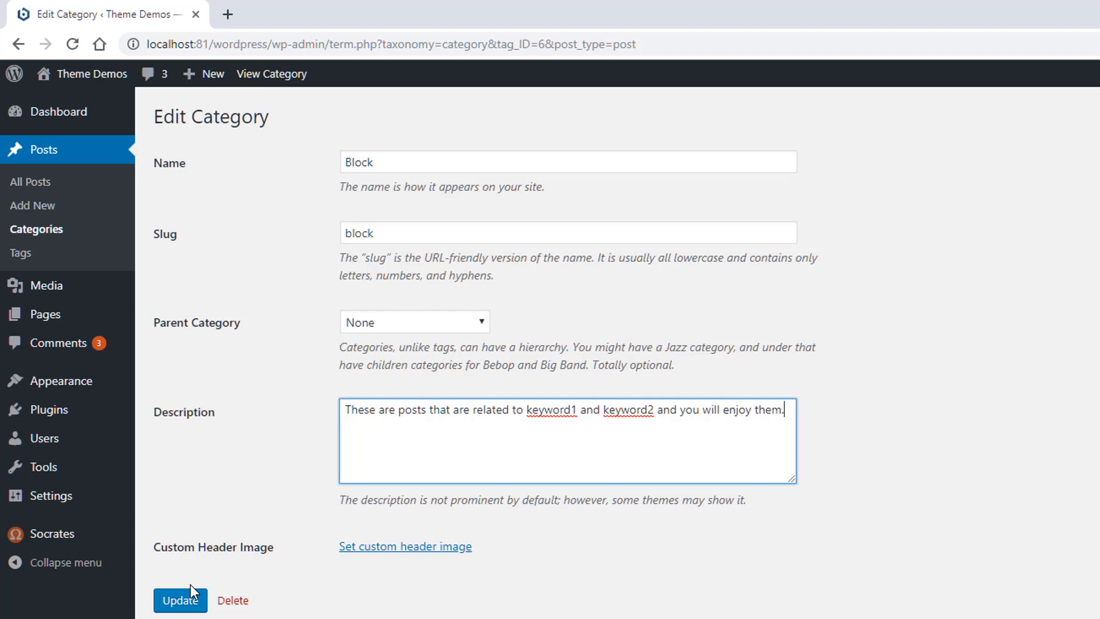
left_click(179, 601)
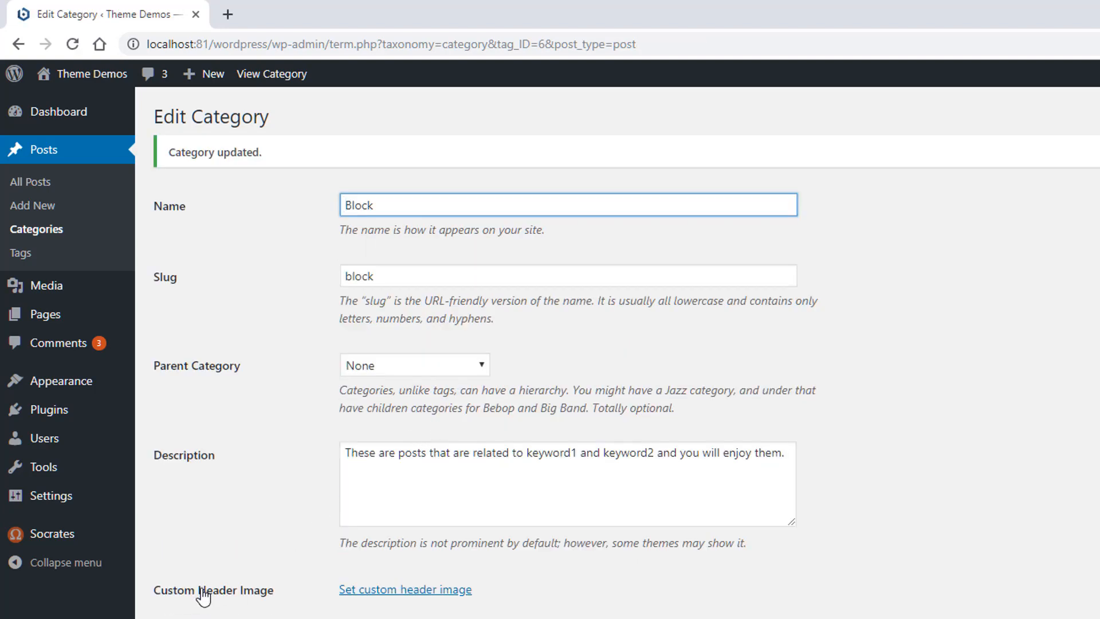
mouse_move(408, 606)
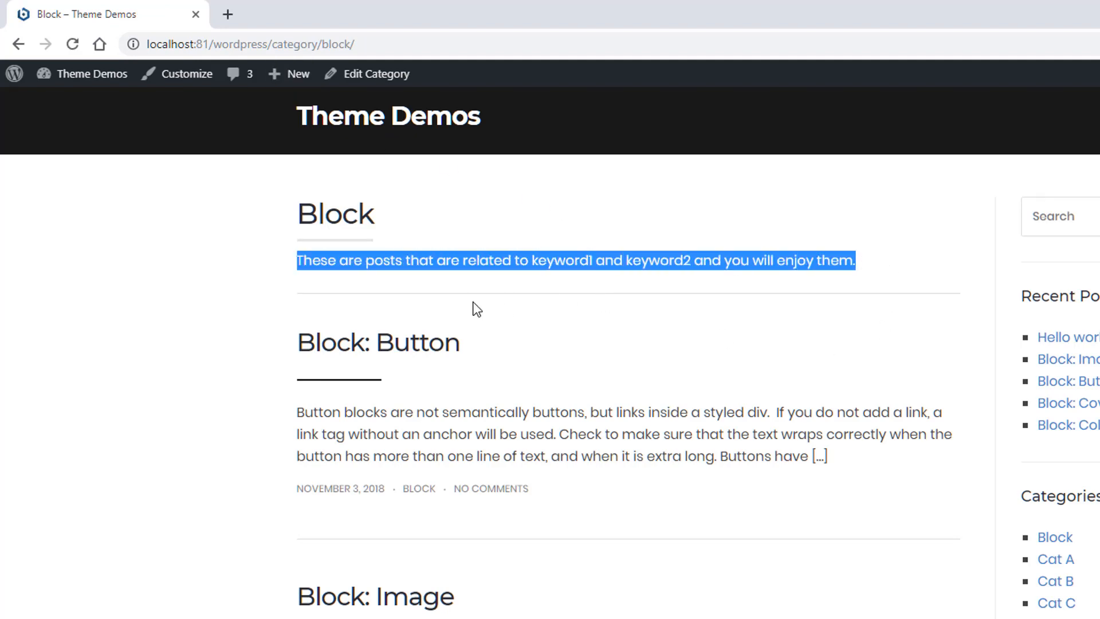
mouse_move(372, 292)
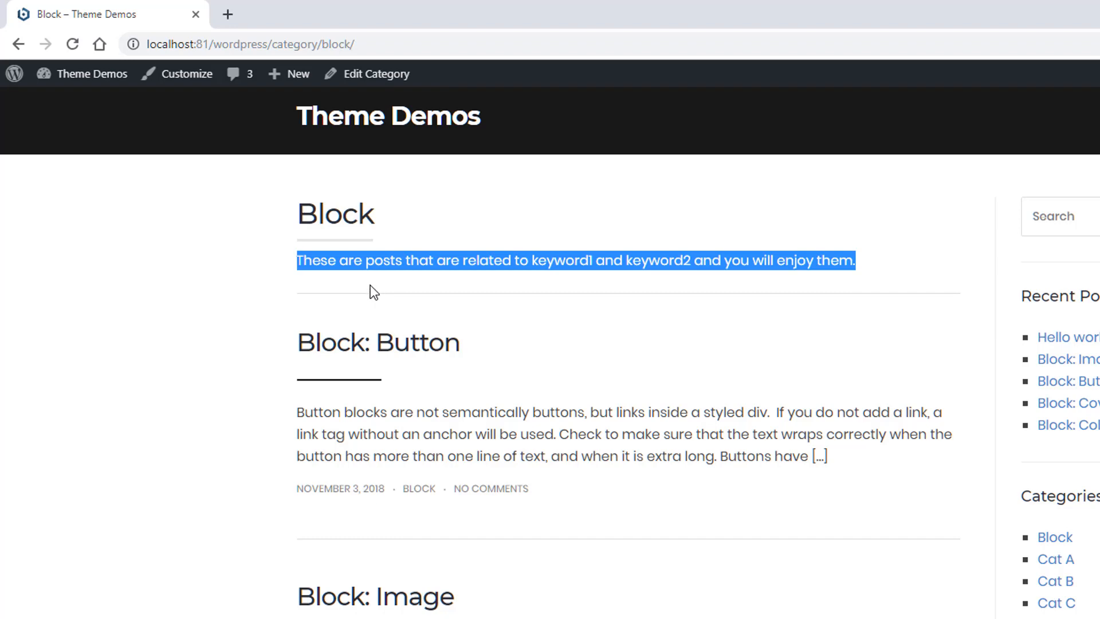
- Back in the category editor, wrap keyword1 in the description with <b> and </b> tags
left_click(376, 73)
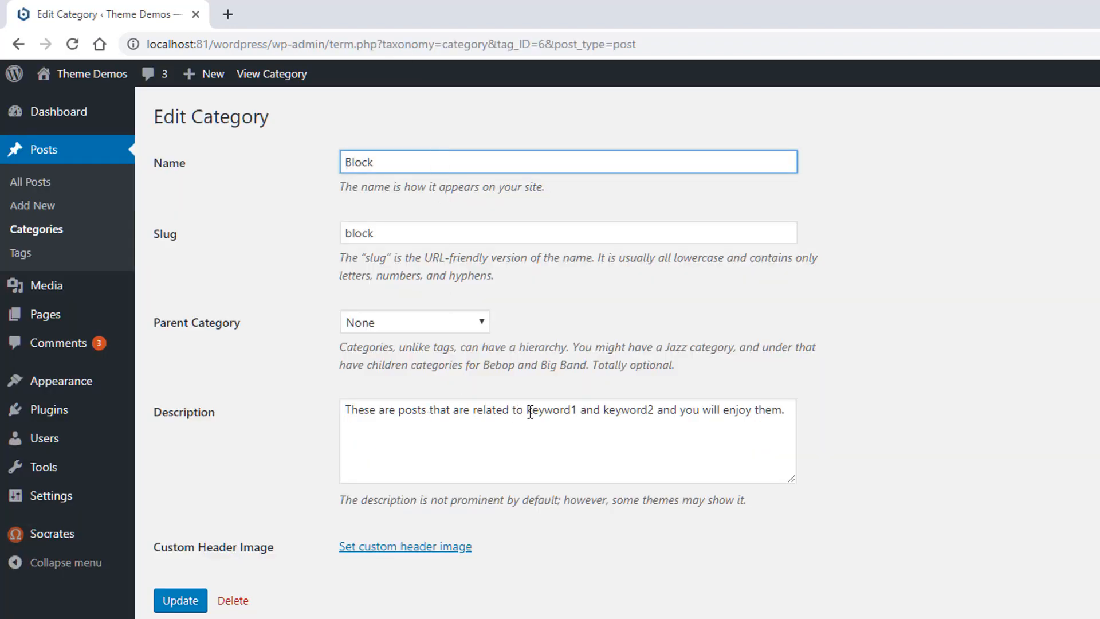
left_click(546, 409)
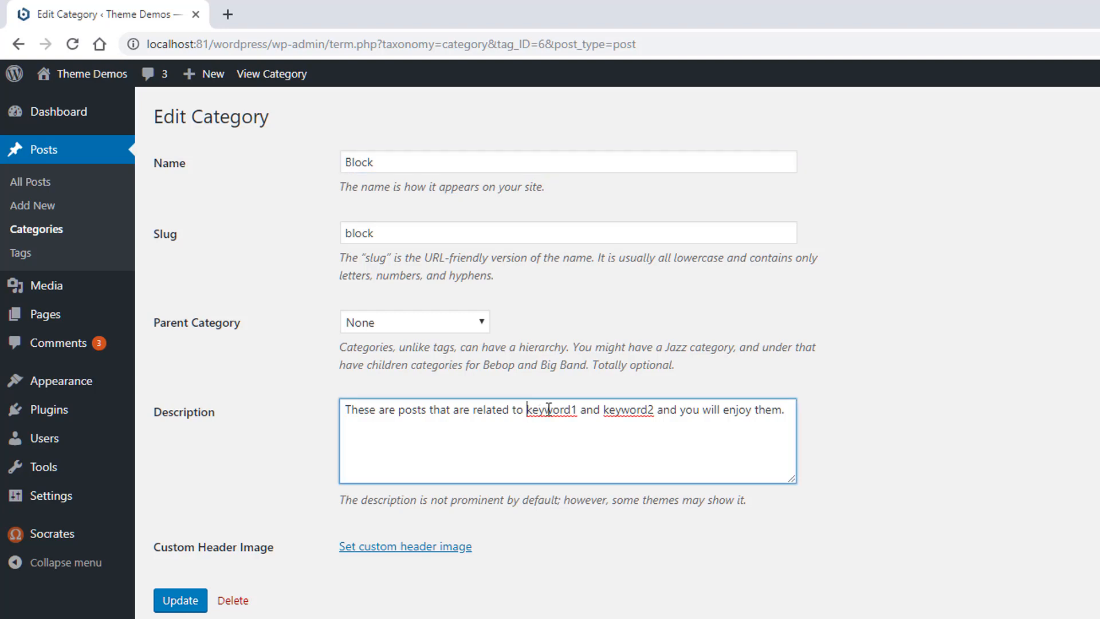
type("<b>")
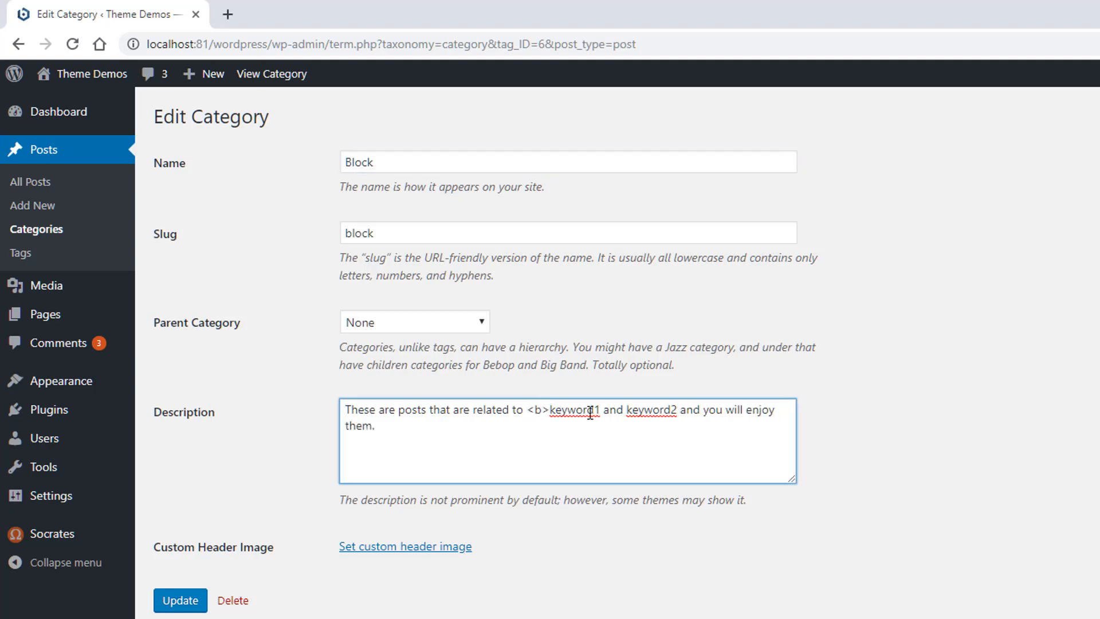
type("</b")
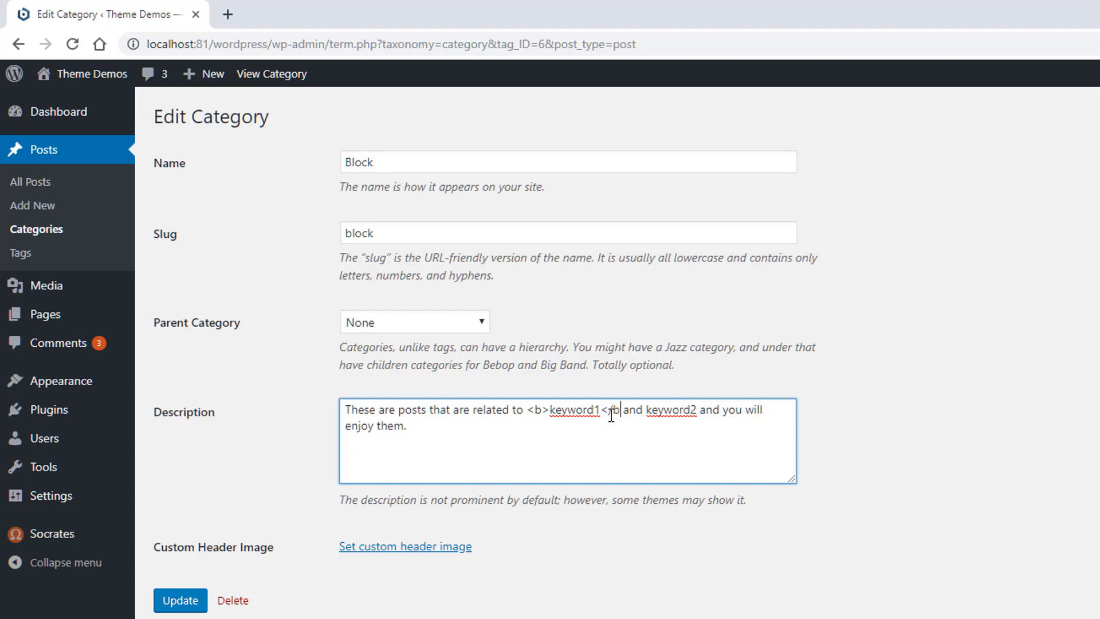